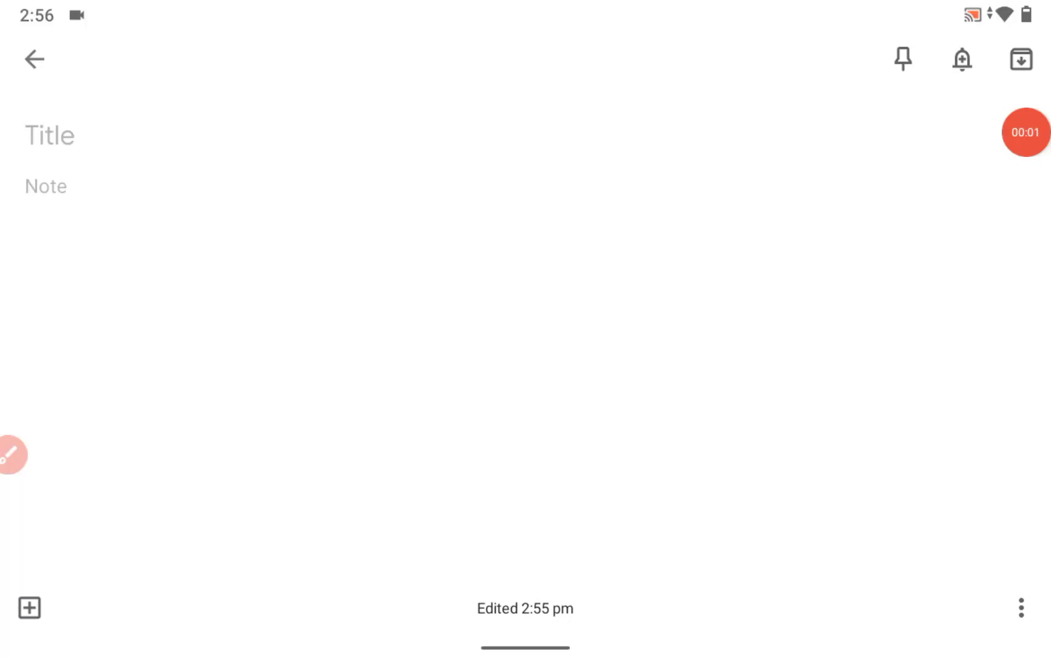
- Freehand-draw a car, arrows and the labels LULU MALL, KHC, 20/- and Kerala over the note
click(11, 454)
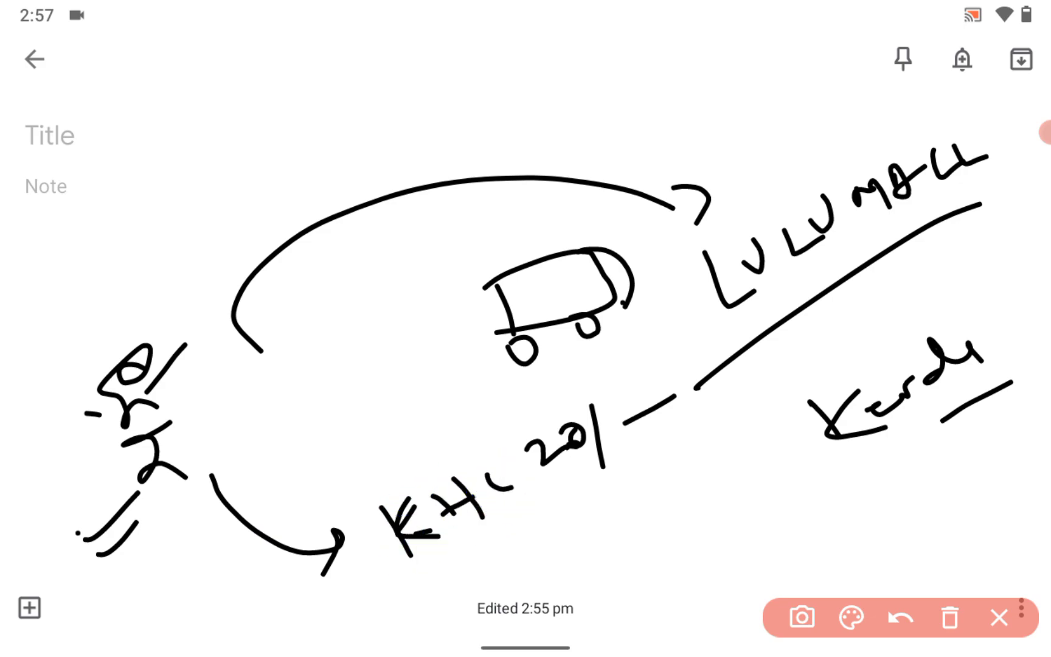
click(848, 617)
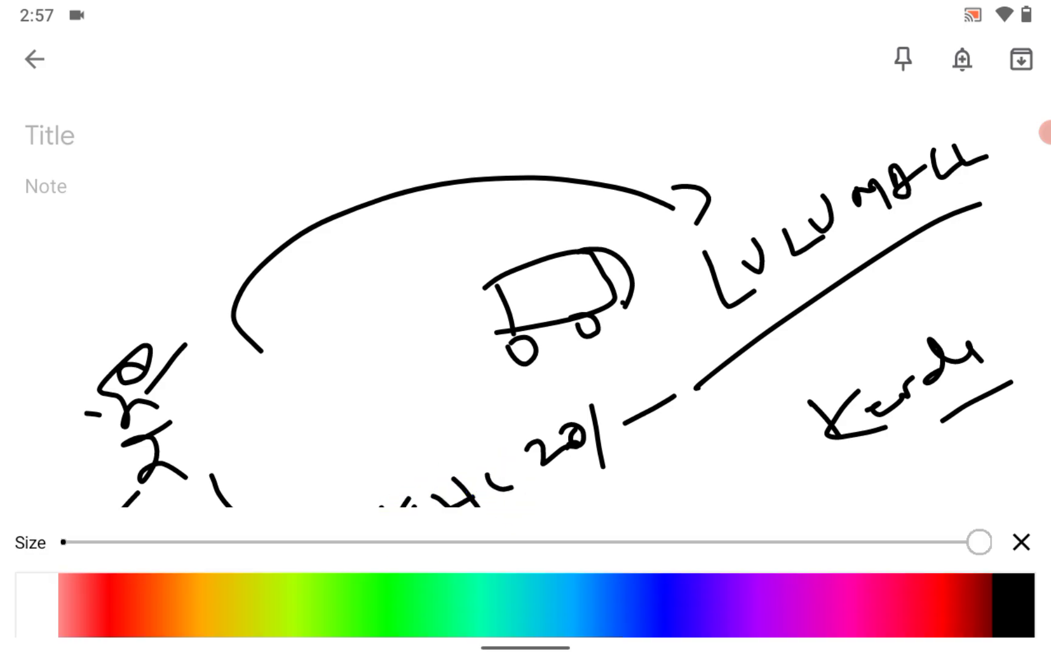
click(1022, 541)
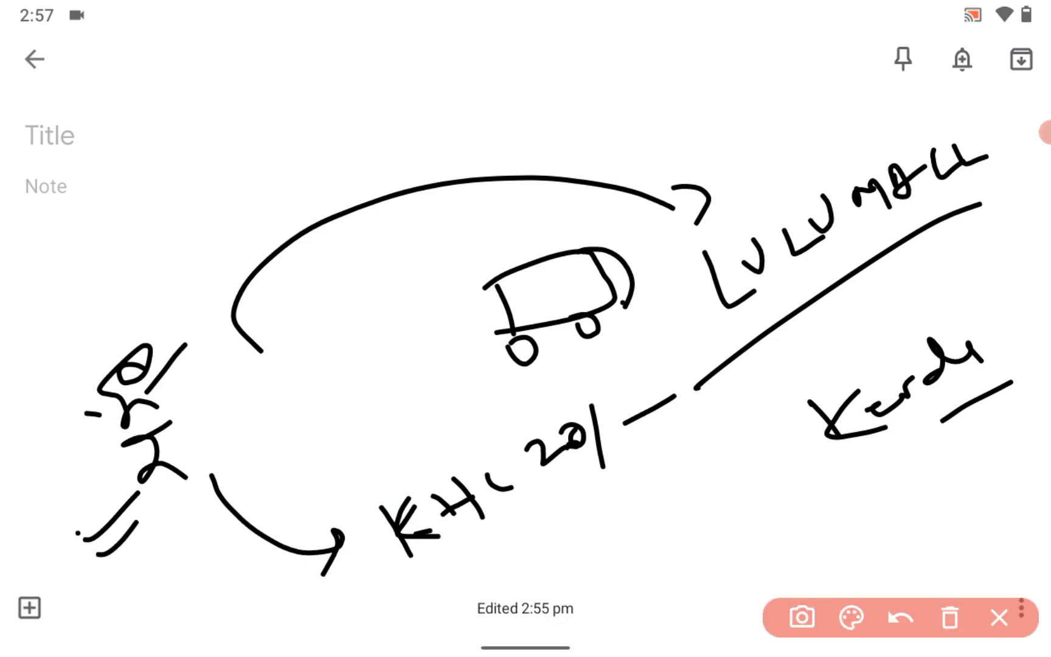